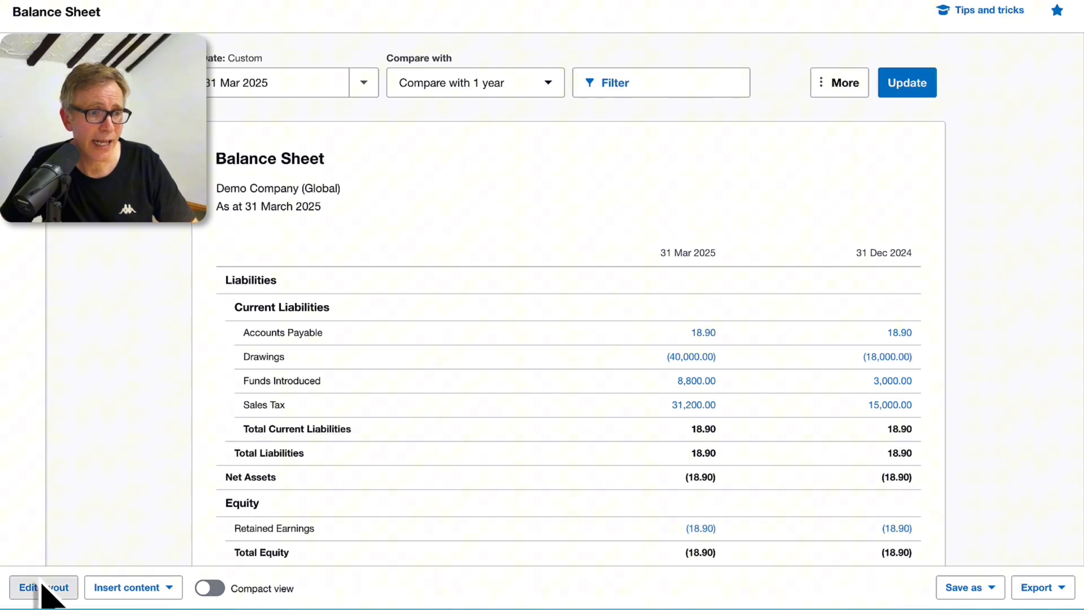
- Open the Balance Sheet layout editor and select the Drawings row under Current Liabilities
{"action": "left_click", "coordinate": [44, 603]}
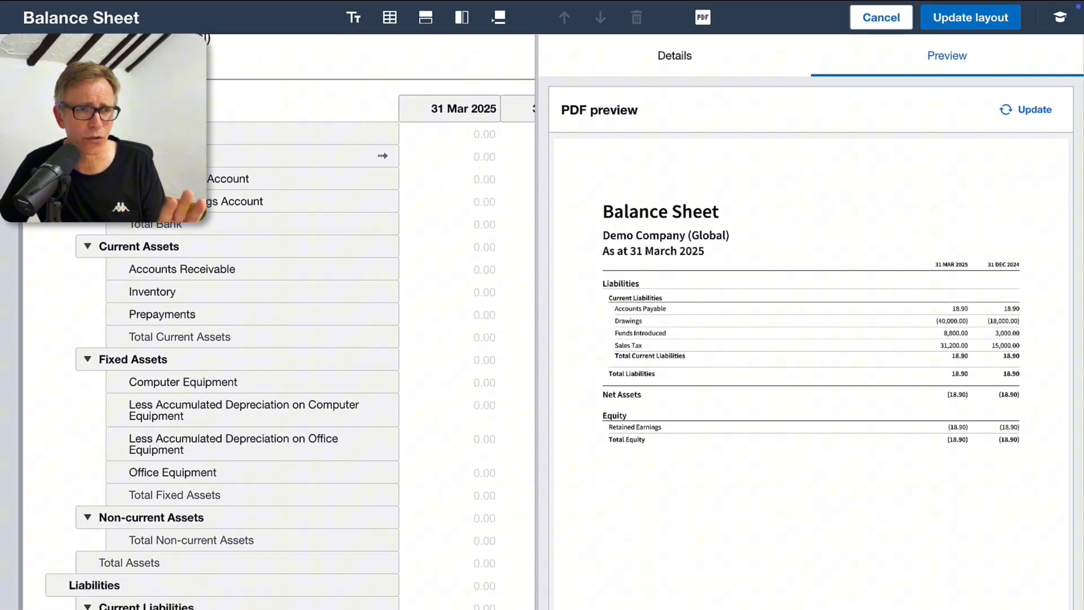
{"action": "scroll", "scroll_direction": "down", "scroll_amount": 3}
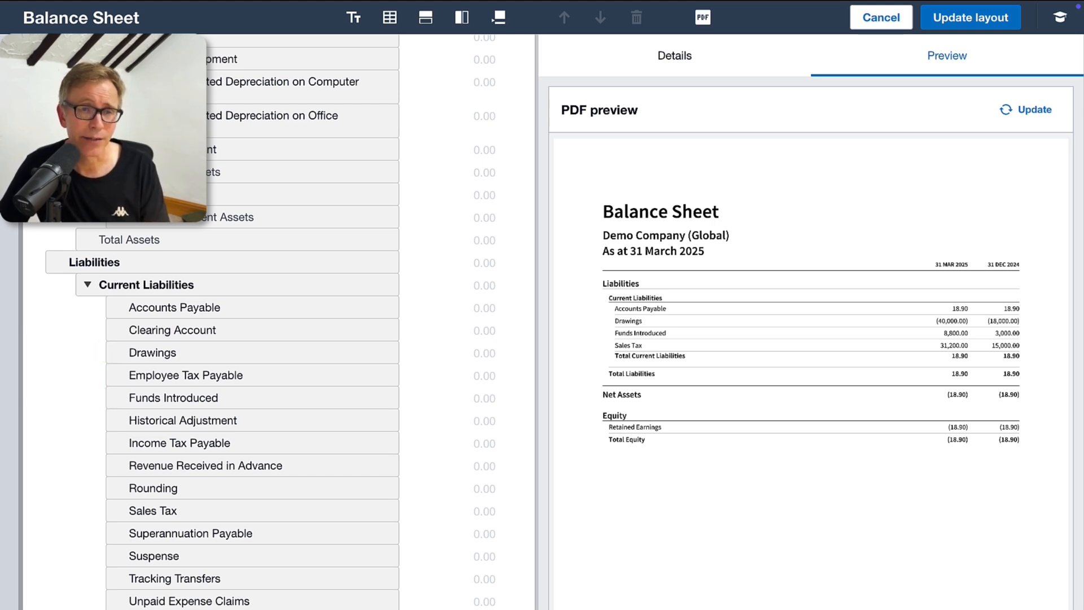
{"action": "left_click", "coordinate": [152, 352]}
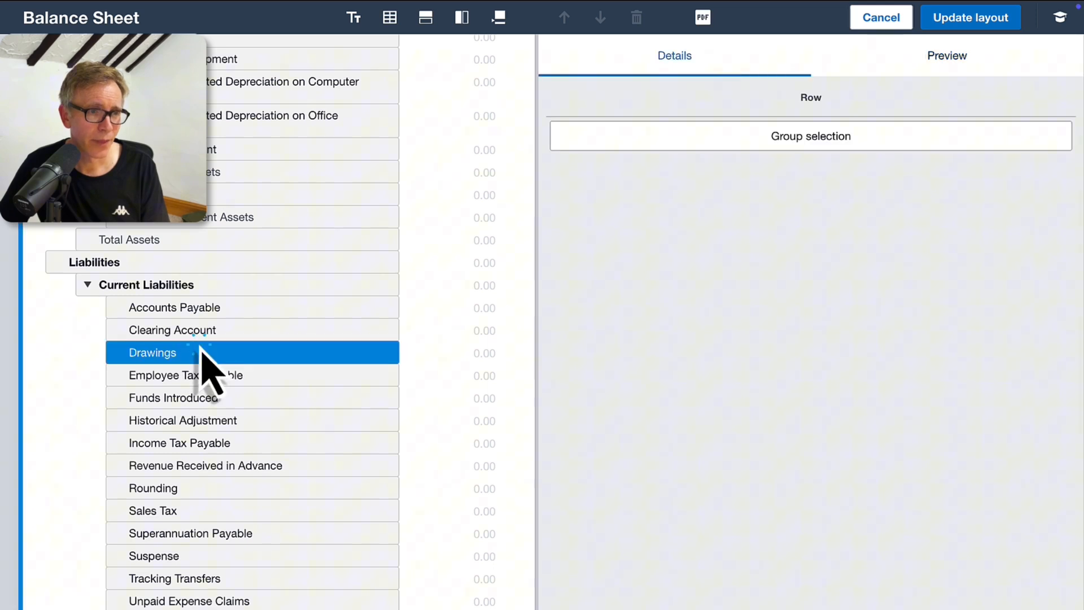
- Group Drawings with Funds Introduced into a new untitled group that has its own total row
{"action": "left_click", "coordinate": [173, 397]}
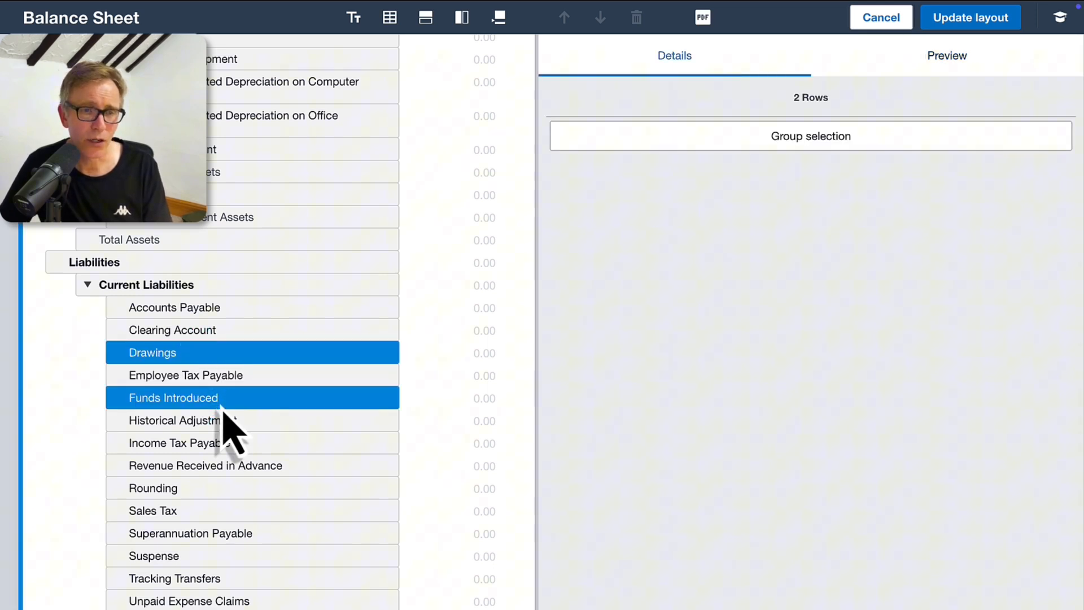
{"action": "left_click", "coordinate": [810, 135]}
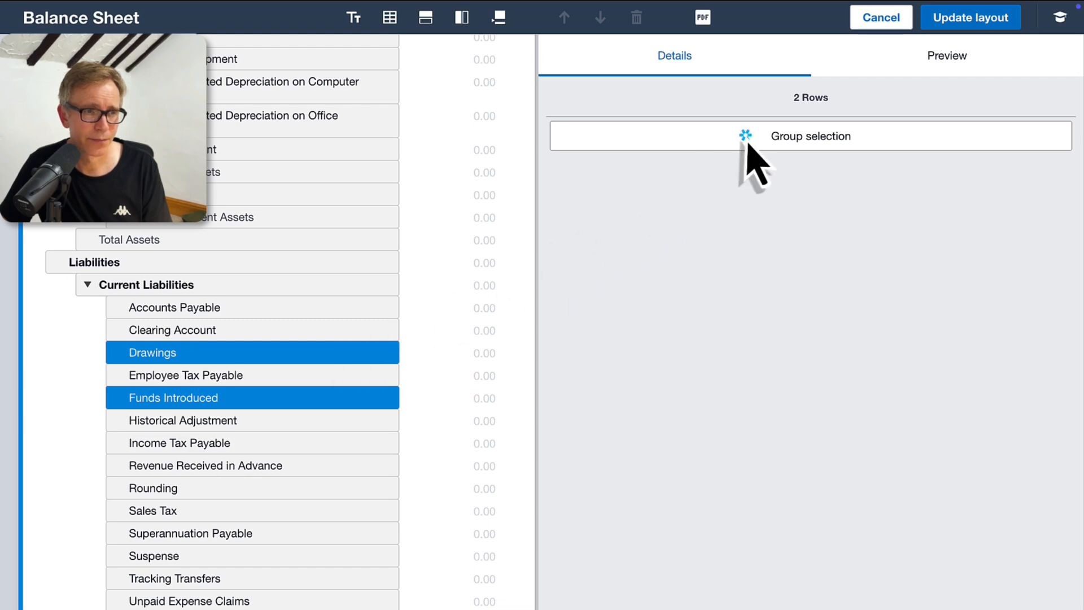
{"action": "left_click", "coordinate": [811, 136]}
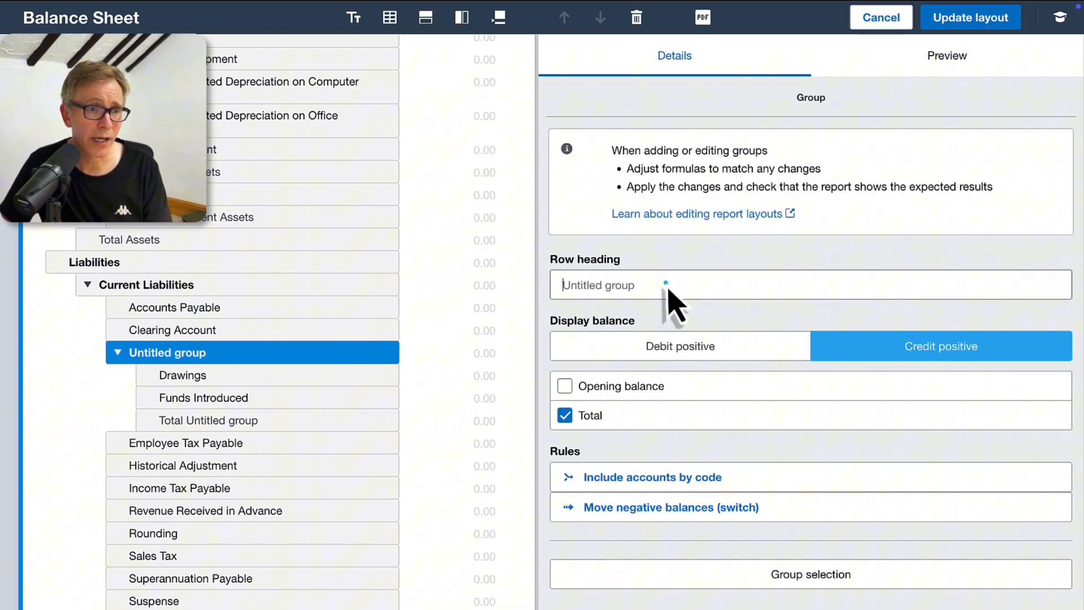
- Name the group 'Owner's Current Accounts' and preview its Total Owner's Current Accounts line
{"action": "type", "text": "Owner's Current"}
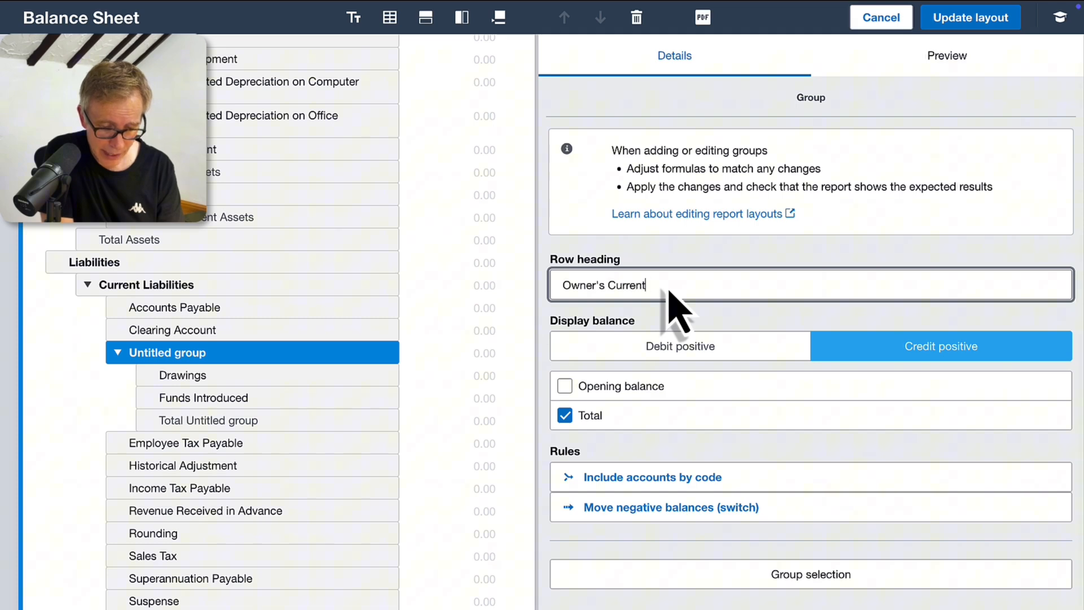
{"action": "type", "text": "Accounts"}
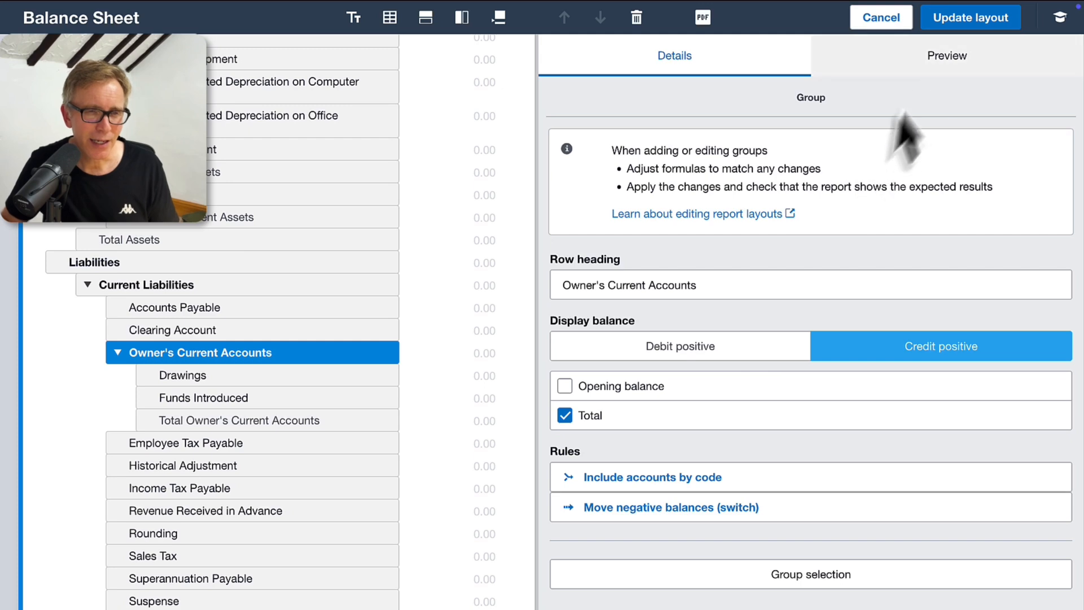
{"action": "left_click", "coordinate": [947, 55]}
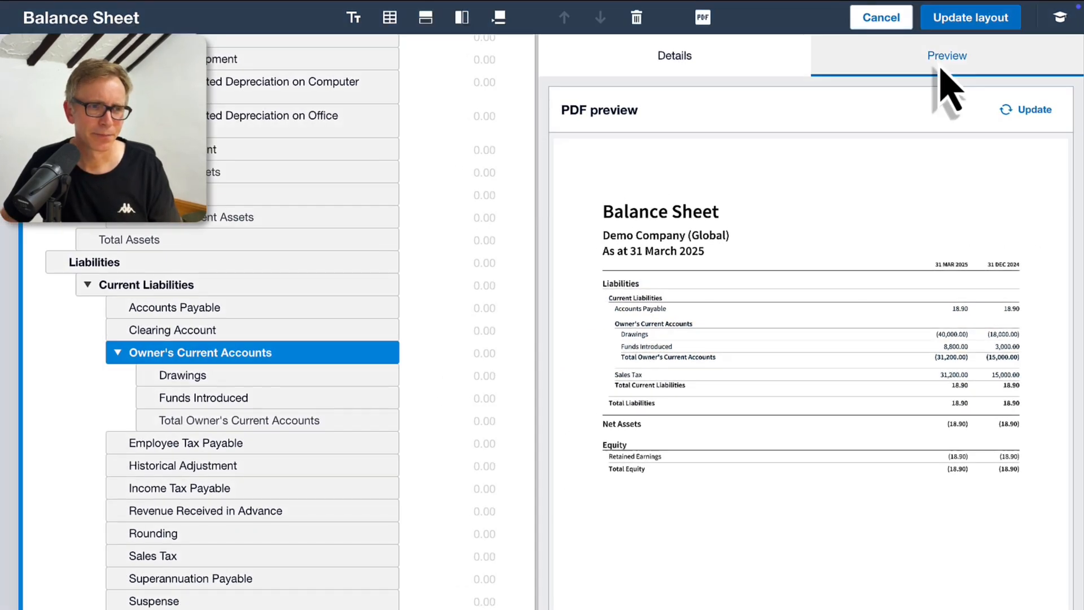
- Enable Opening balance on the group so an Opening Balance row appears above Drawings
{"action": "left_click", "coordinate": [674, 55]}
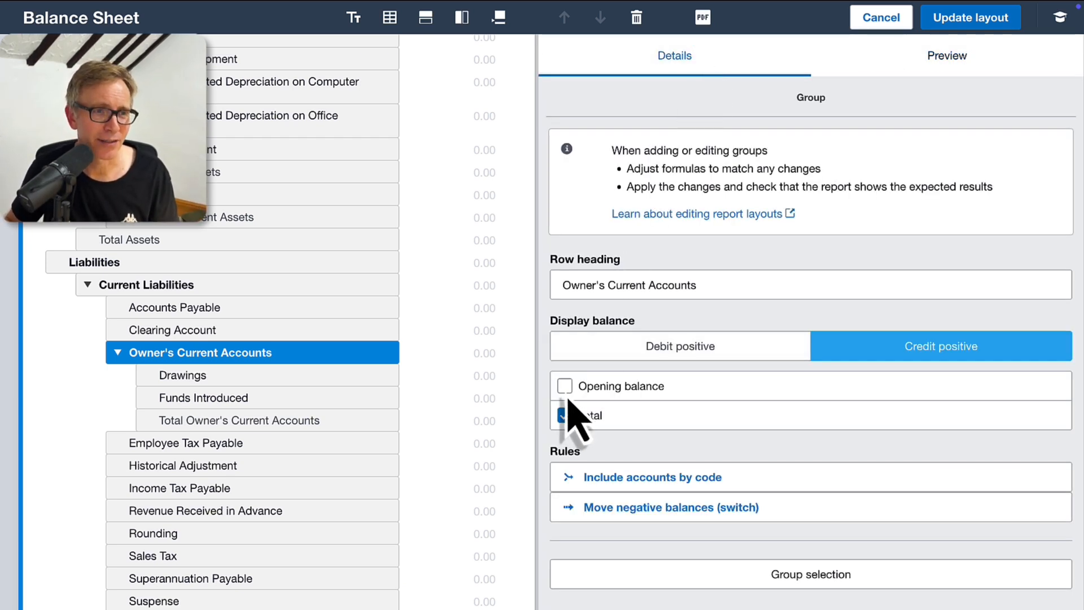
{"action": "left_click", "coordinate": [564, 386]}
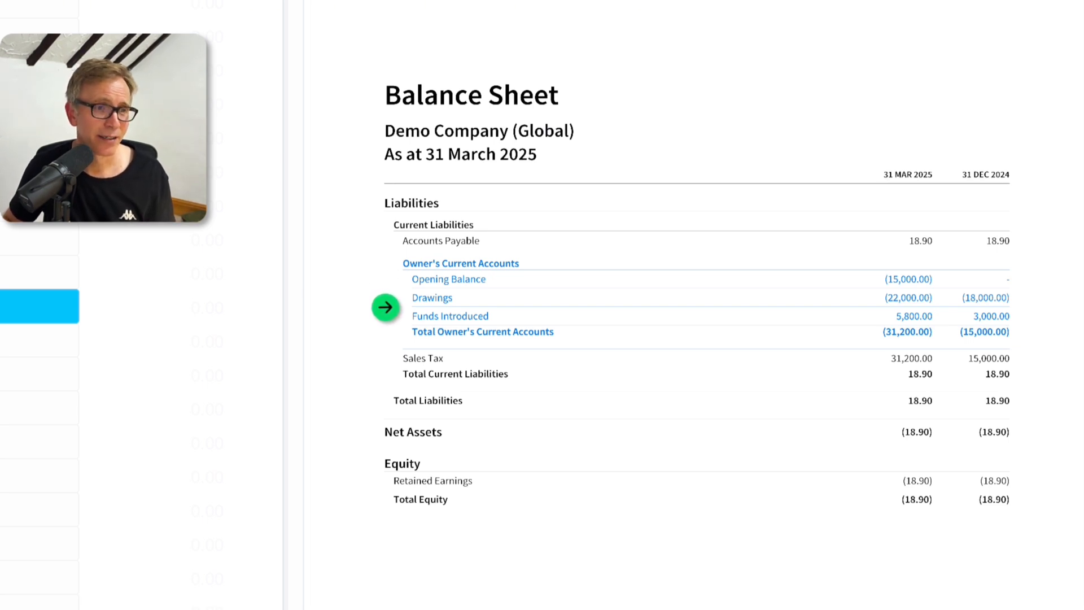
{"action": "mouse_move", "coordinate": [387, 329]}
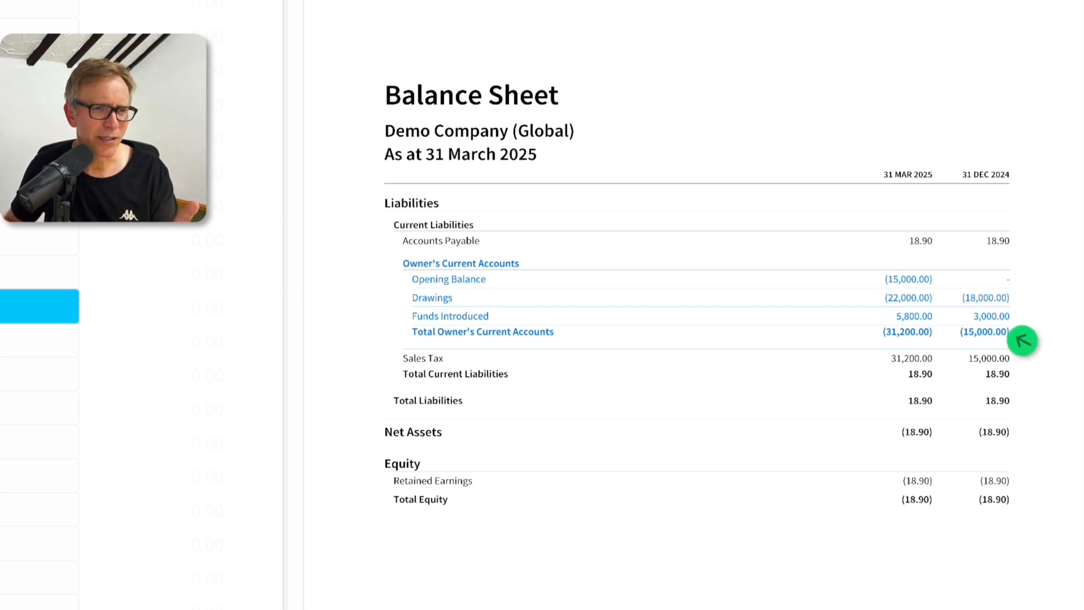
{"action": "mouse_move", "coordinate": [1028, 311]}
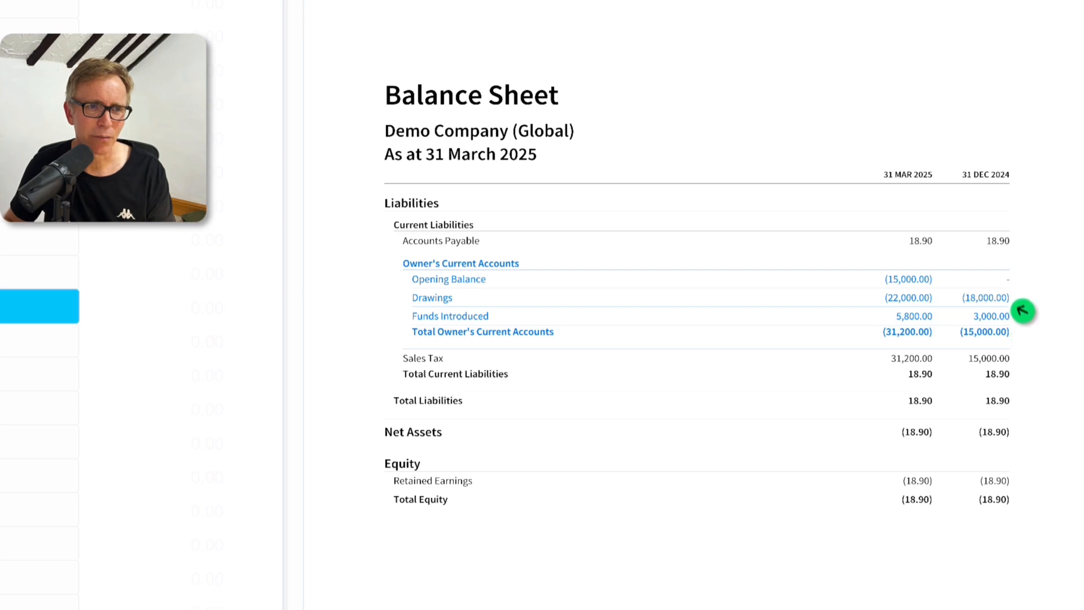
{"action": "mouse_move", "coordinate": [947, 281]}
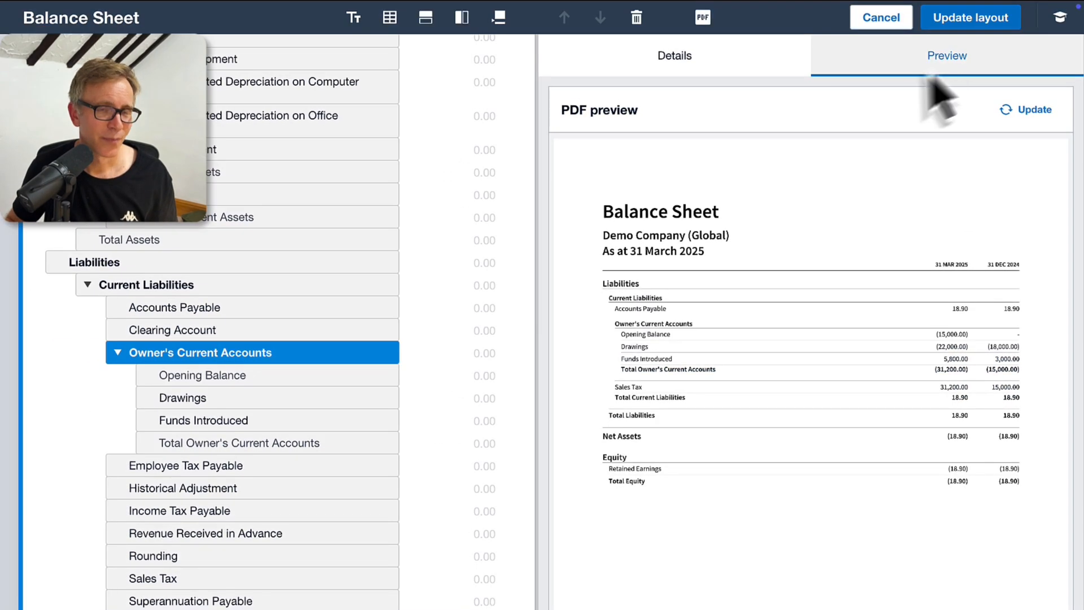
{"action": "mouse_move", "coordinate": [204, 403]}
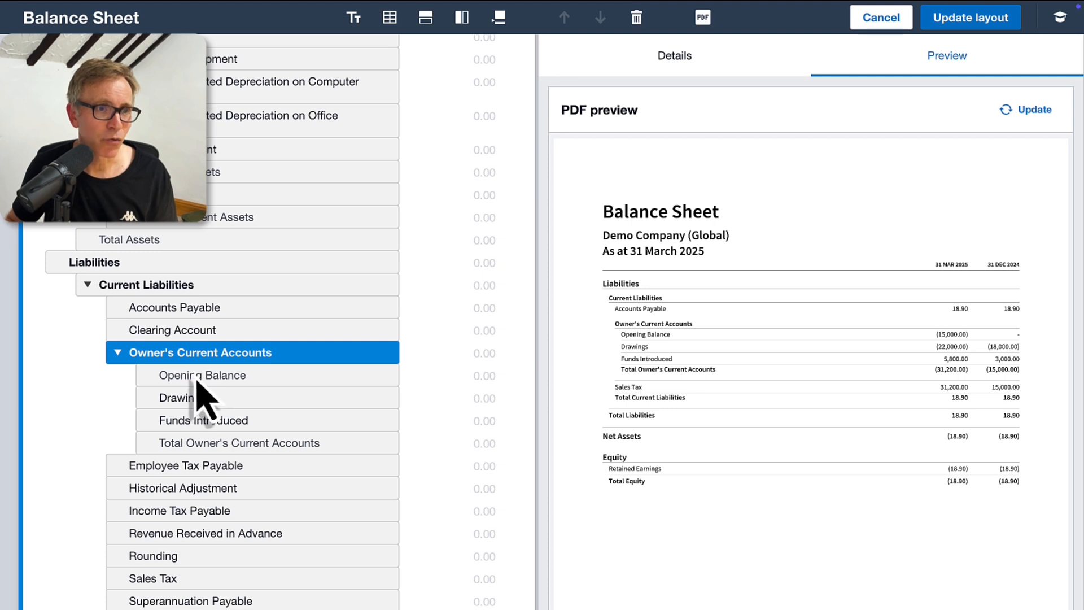
- Head the group's opening row 'Balance b/fwd' and its total row 'Balance c/fwd'
{"action": "left_click", "coordinate": [202, 375]}
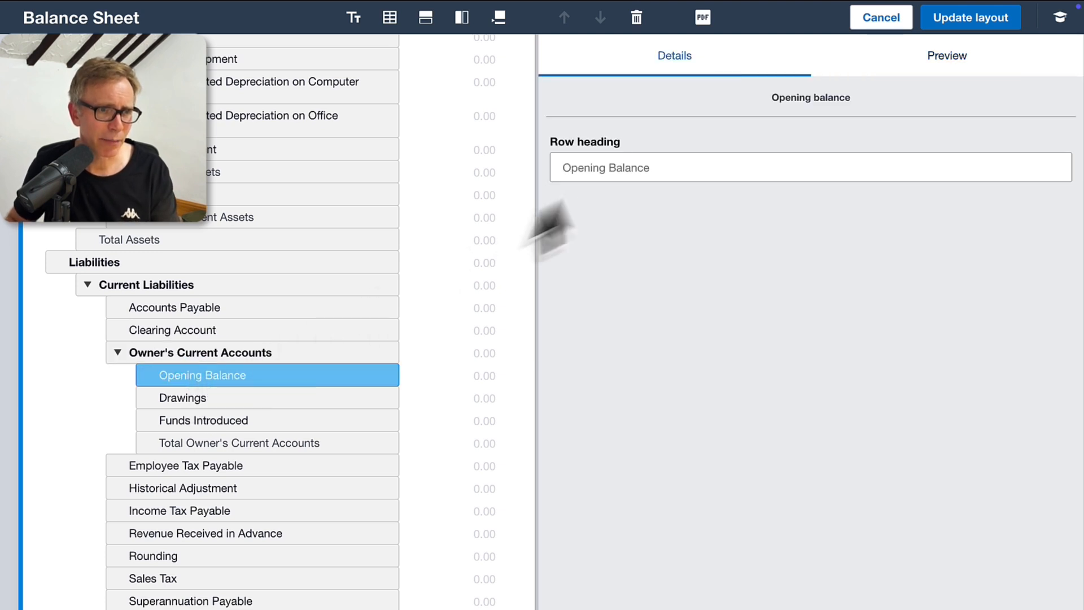
{"action": "type", "text": "Bal"}
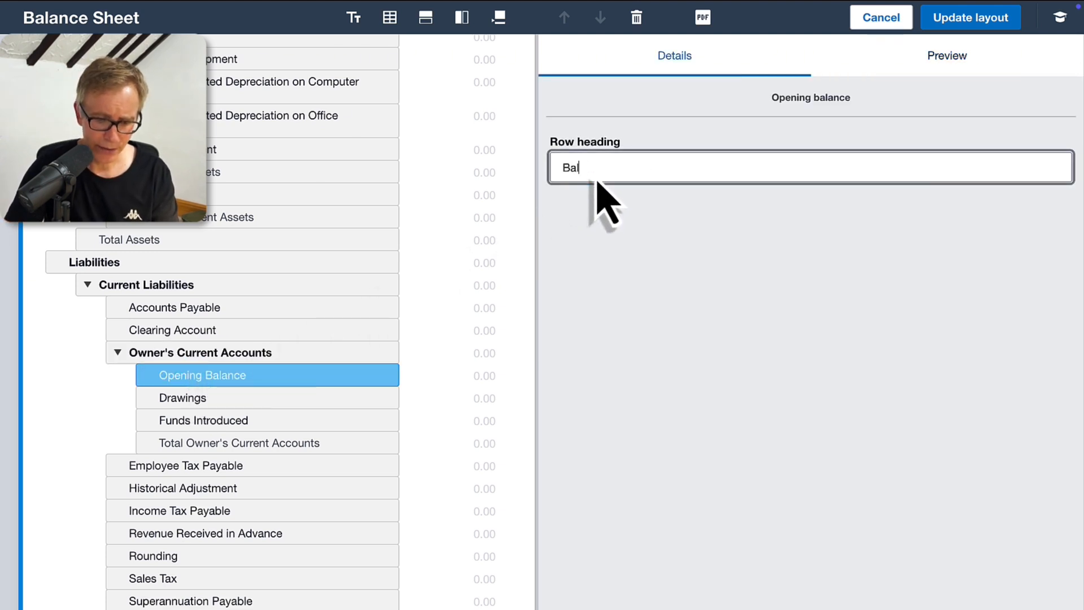
{"action": "type", "text": "Balance b/fwd"}
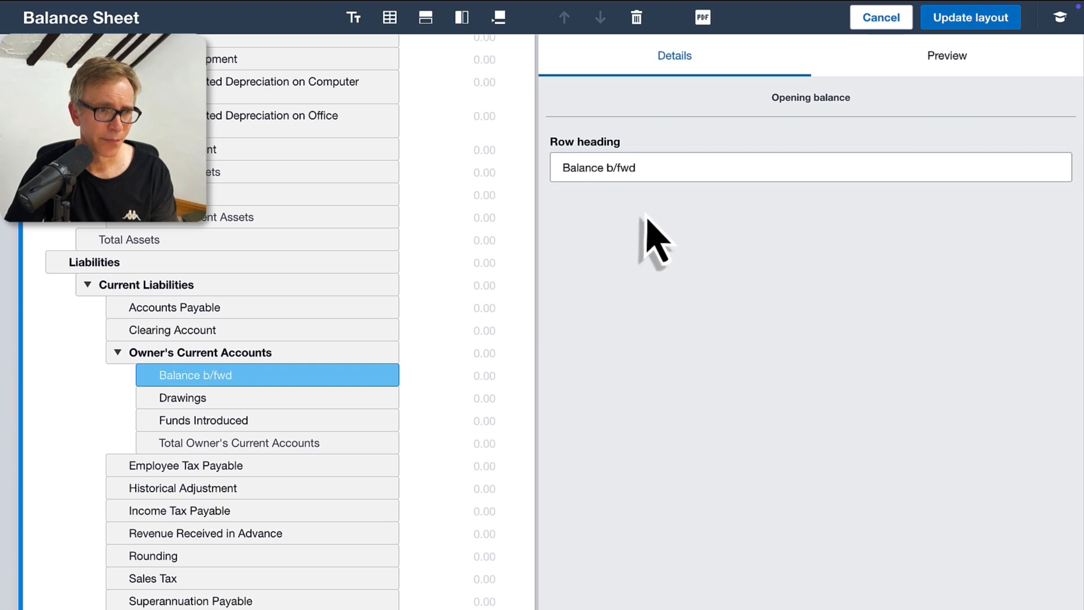
{"action": "mouse_move", "coordinate": [344, 449]}
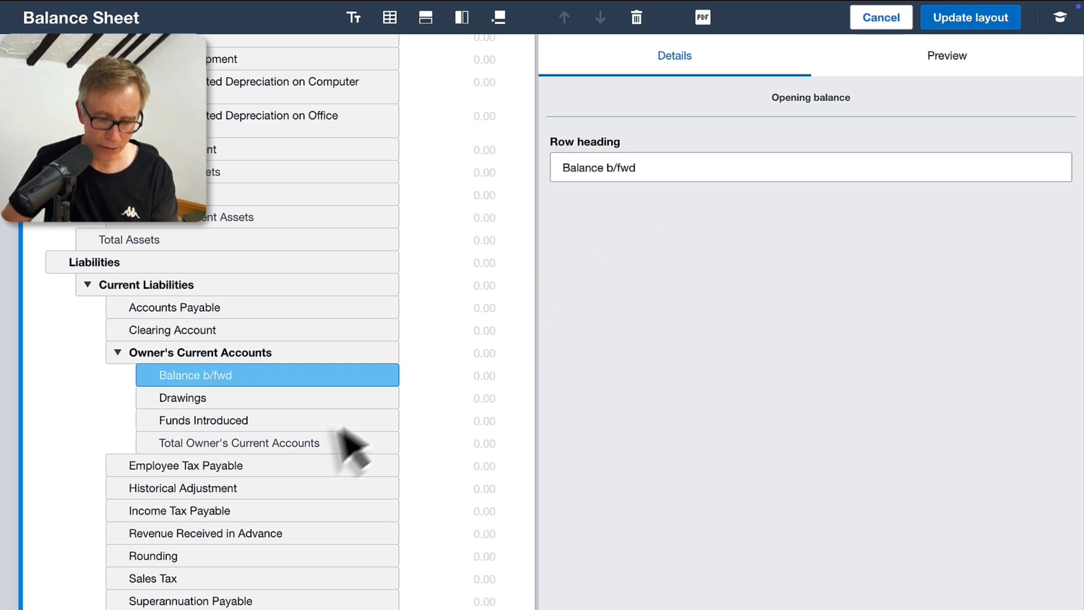
{"action": "left_click", "coordinate": [239, 442]}
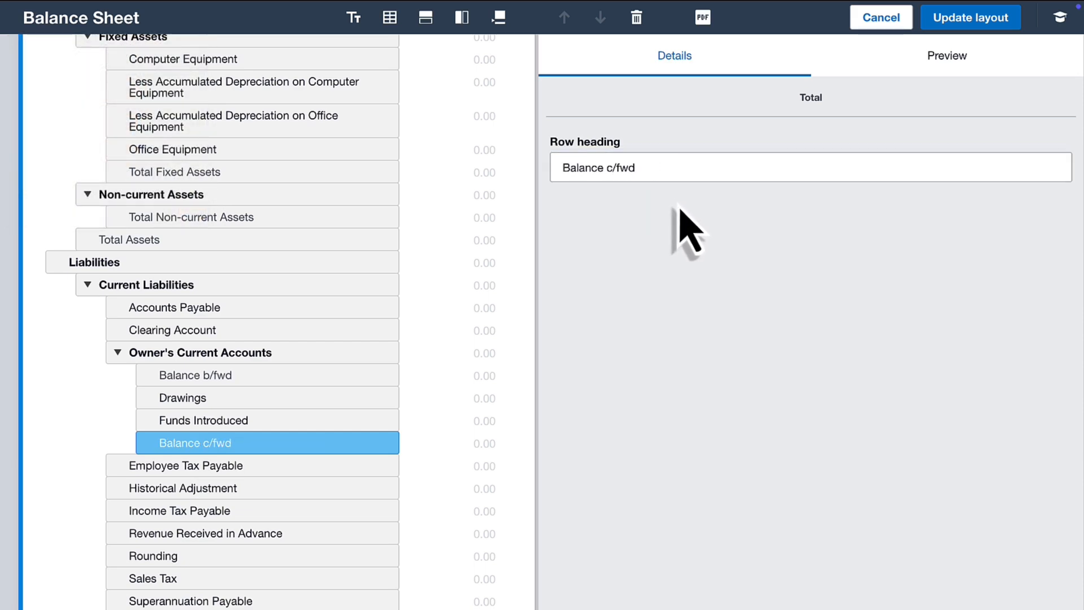
{"action": "left_click", "coordinate": [945, 55]}
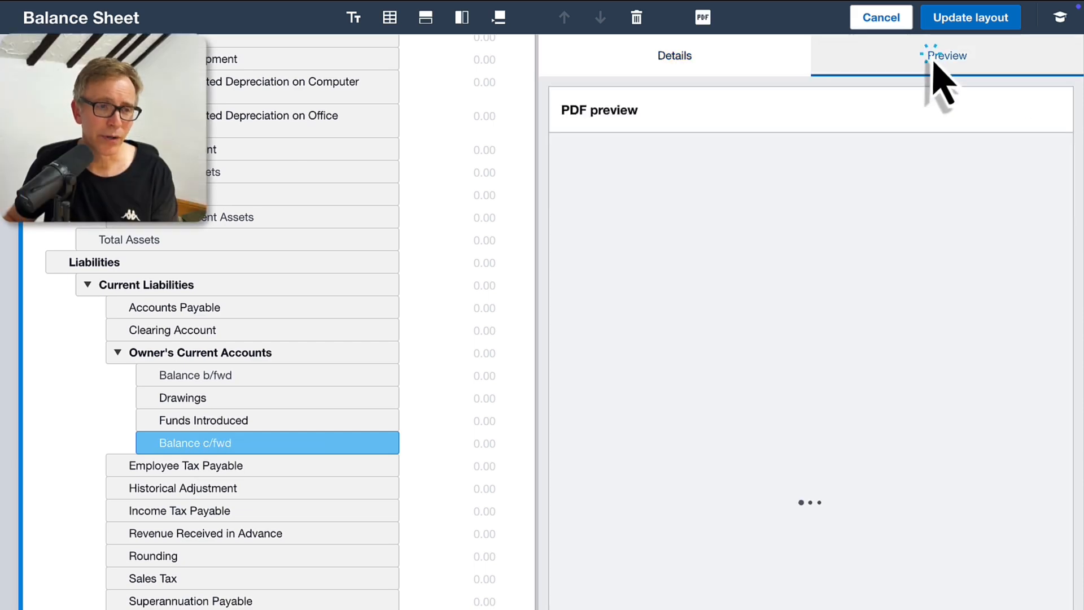
- Refresh the preview to check Balance b/fwd through Balance c/fwd, then reselect the group
{"action": "left_click", "coordinate": [945, 55]}
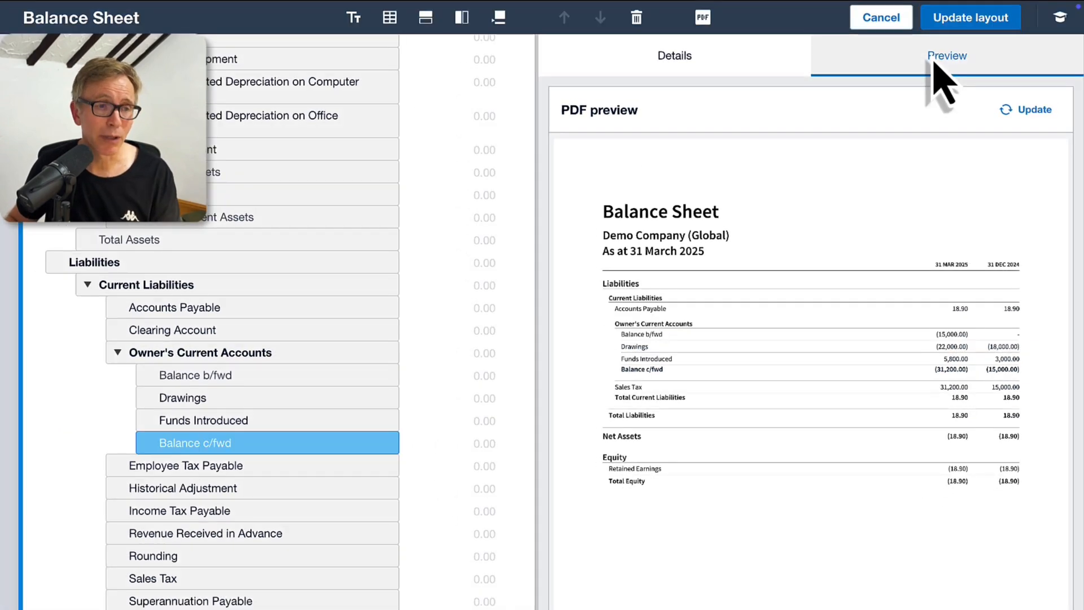
{"action": "left_click", "coordinate": [200, 352]}
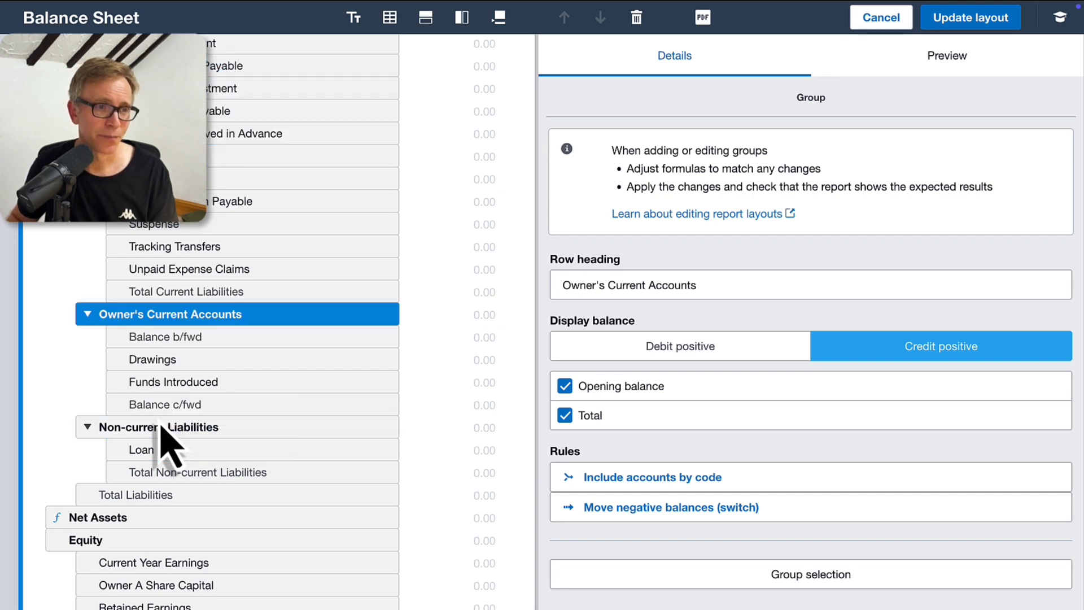
{"action": "mouse_move", "coordinate": [197, 455]}
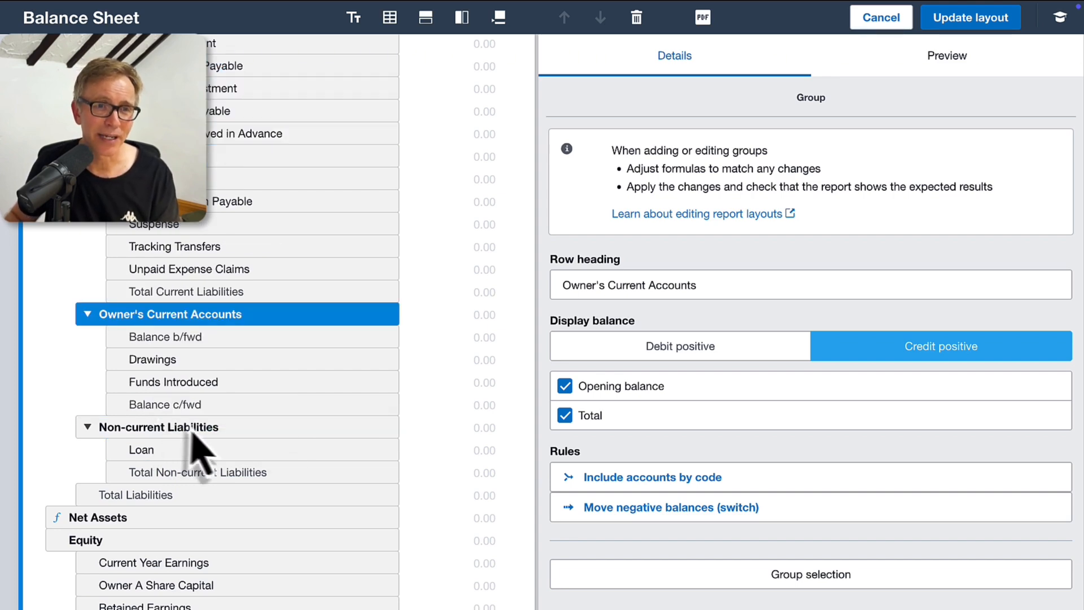